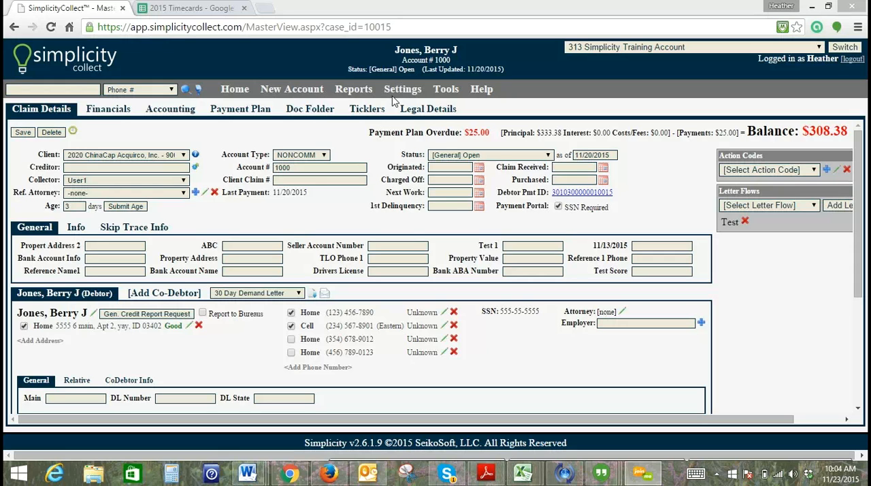
mouse_move(150, 259)
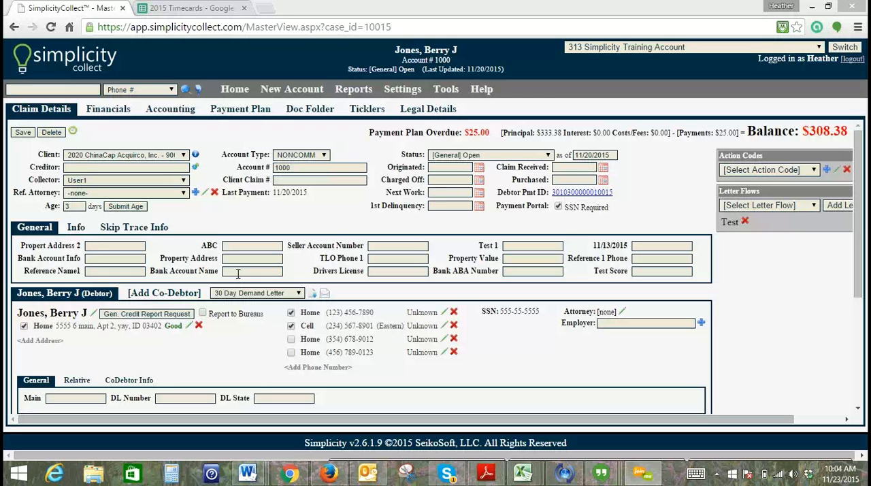
mouse_move(237, 271)
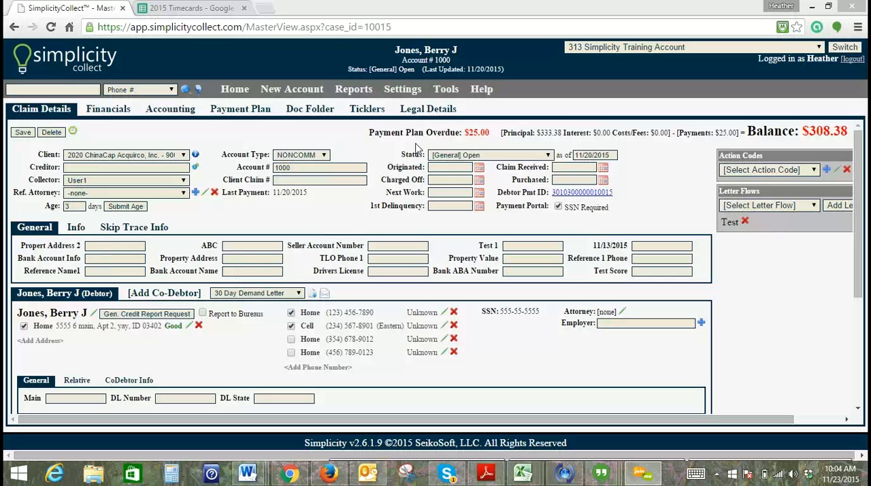
click(403, 89)
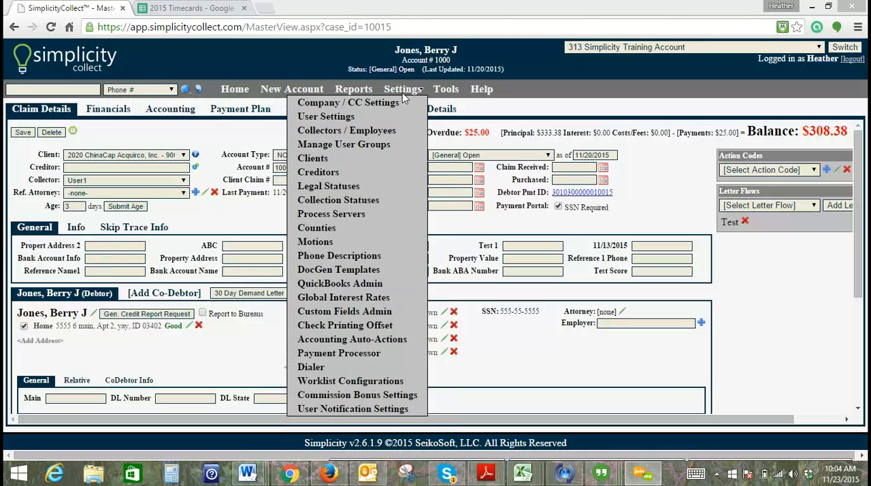
- Go to Custom Fields Admin and scroll through the listed custom fields
click(344, 310)
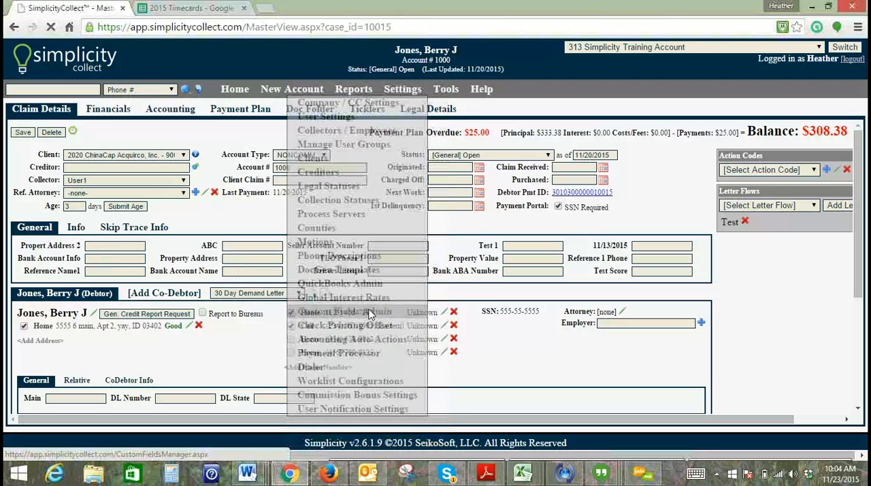
click(345, 310)
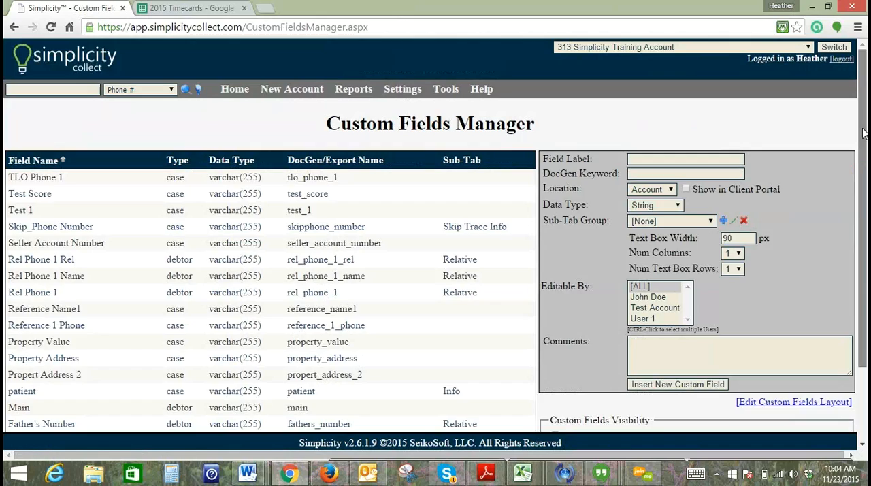
scroll(down, 3)
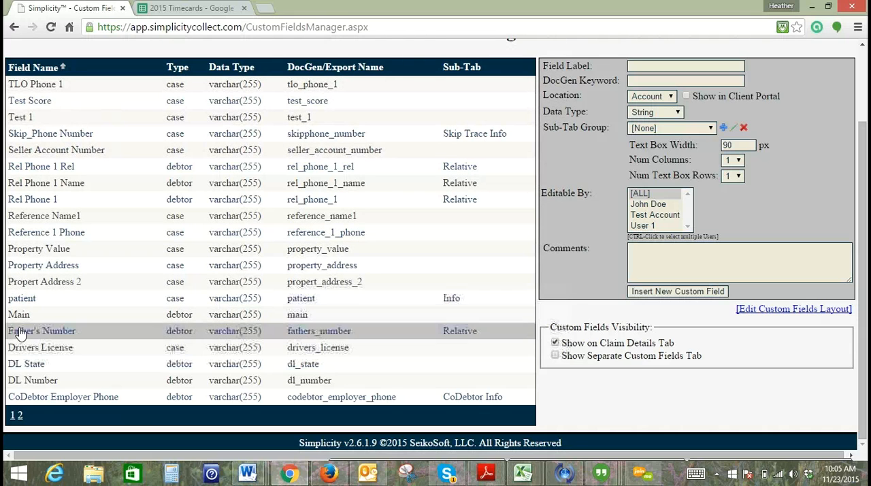
mouse_move(591, 272)
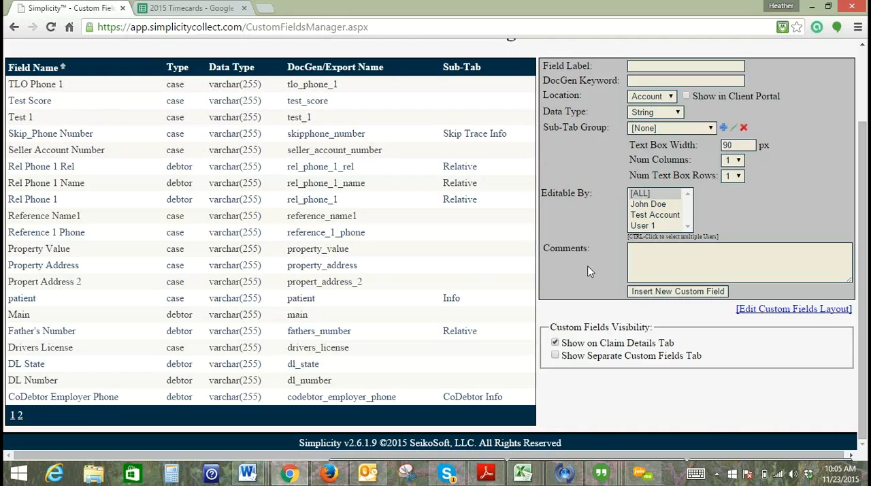
mouse_move(665, 136)
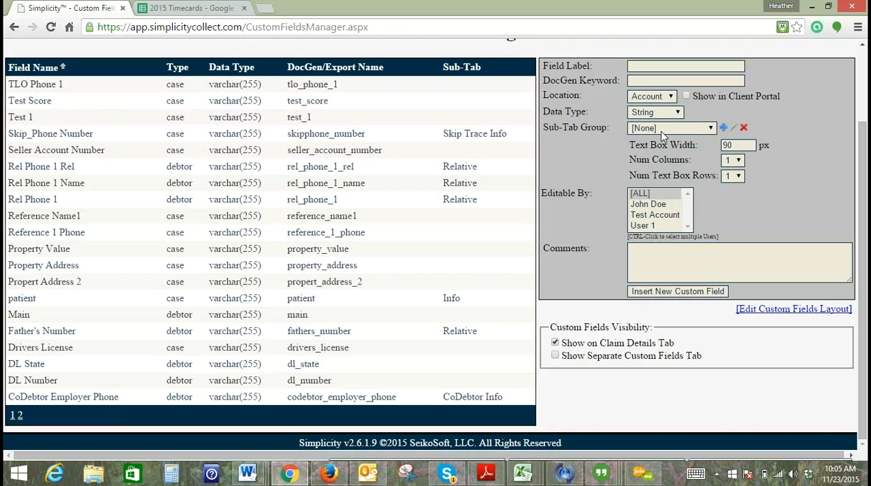
click(670, 128)
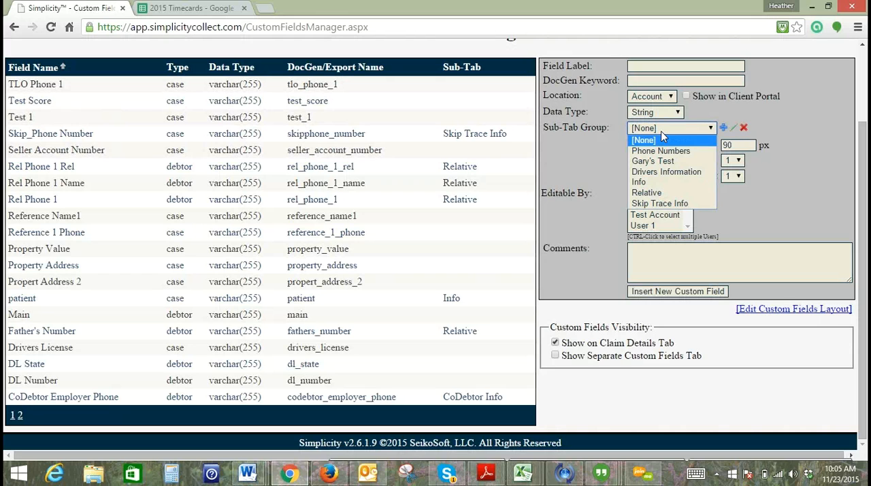
mouse_move(664, 150)
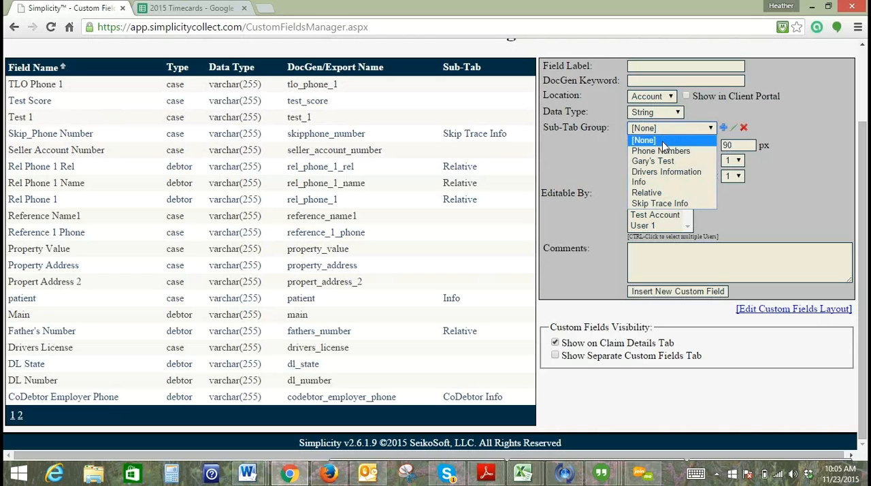
click(669, 128)
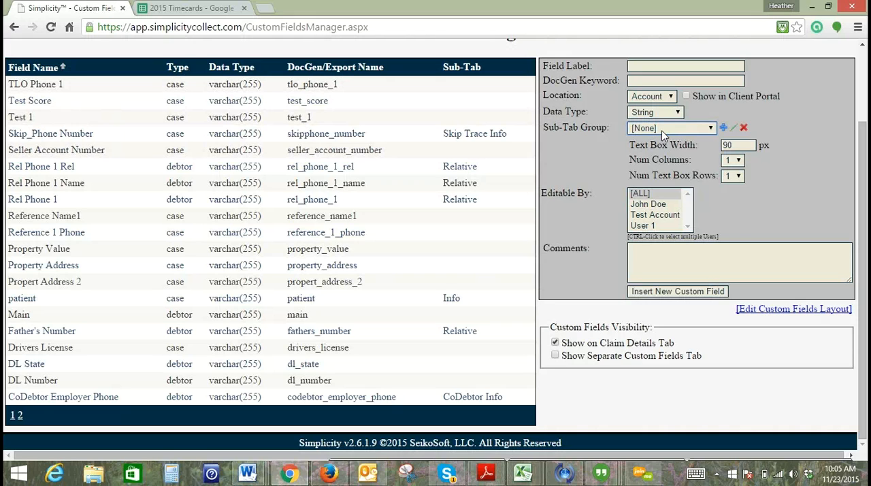
mouse_move(864, 215)
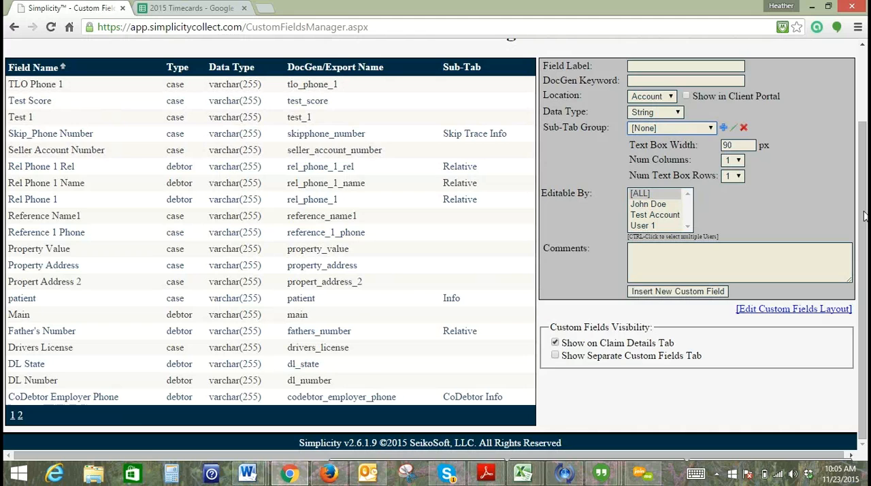
scroll(up, 3)
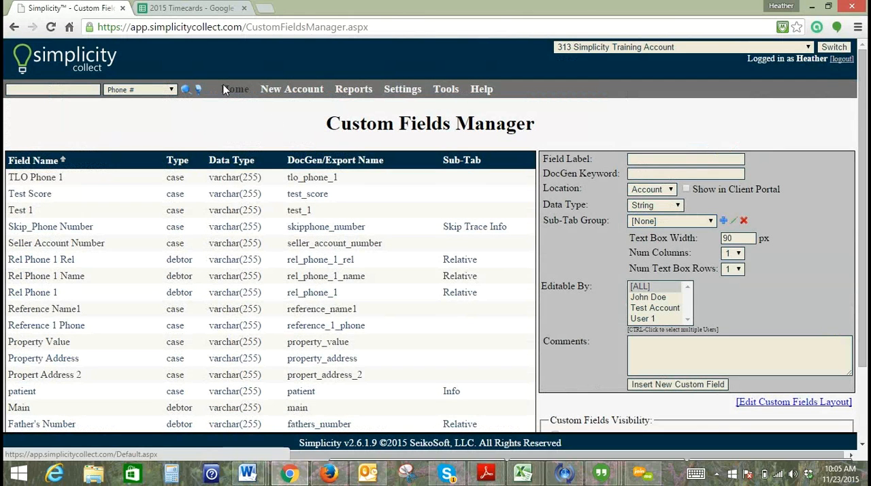
click(234, 88)
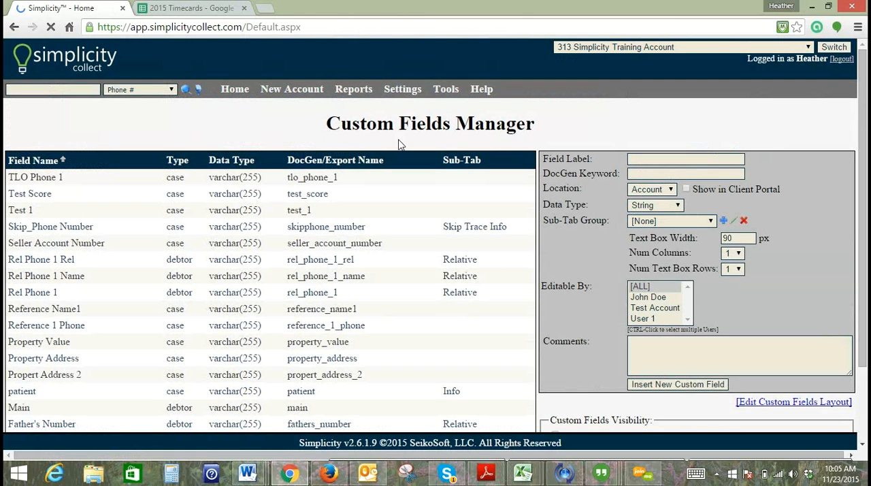
click(234, 88)
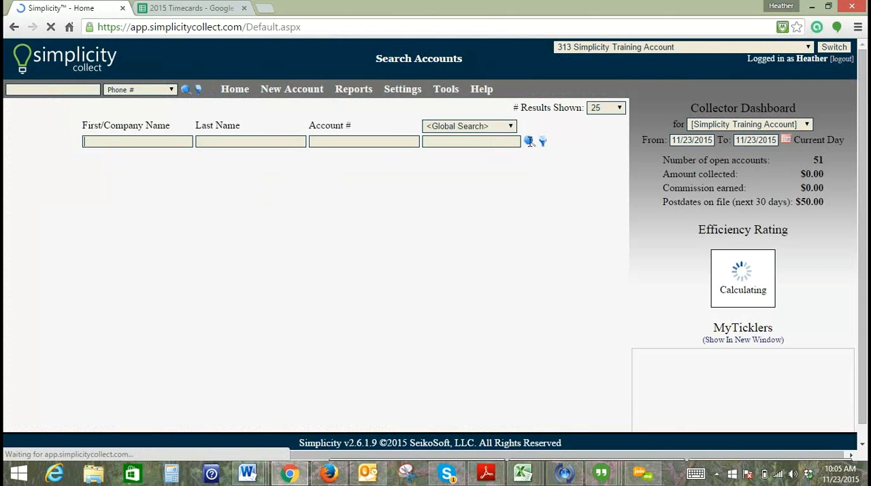
click(529, 142)
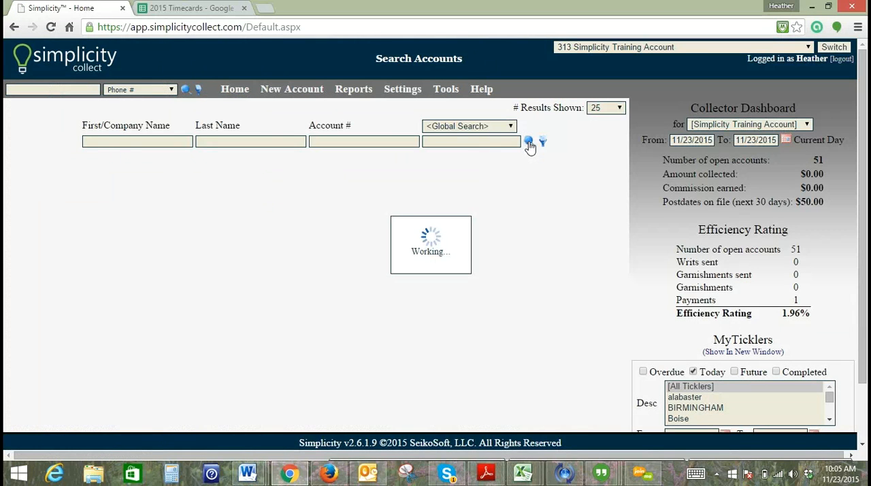
click(528, 141)
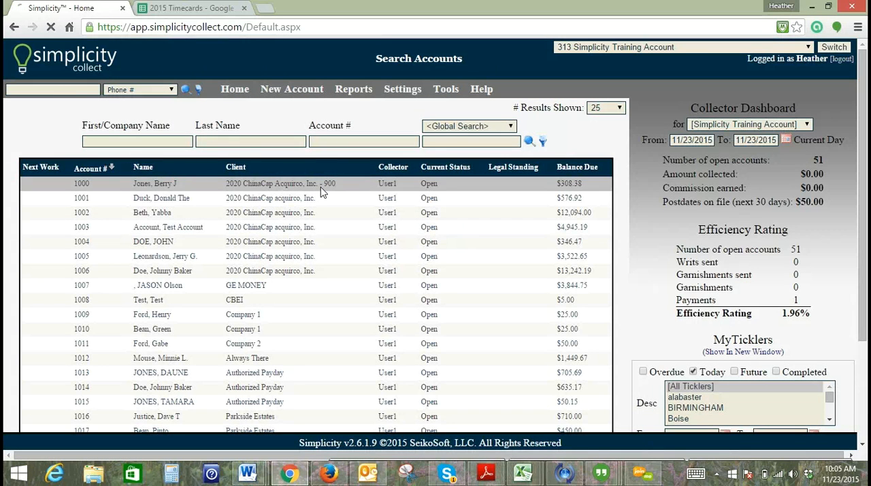
click(156, 183)
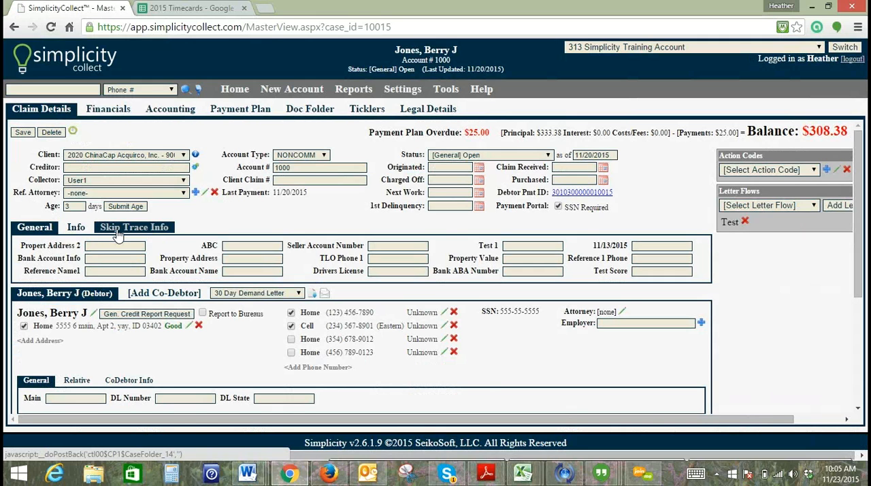
click(133, 226)
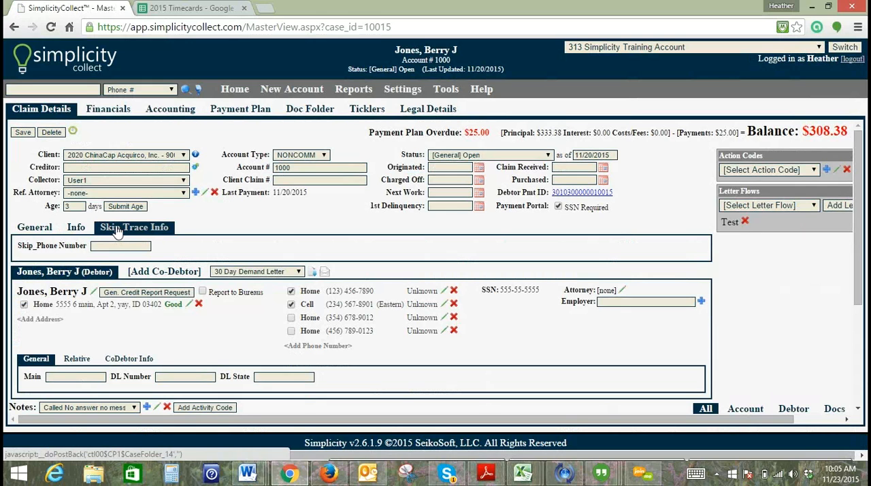
click(76, 226)
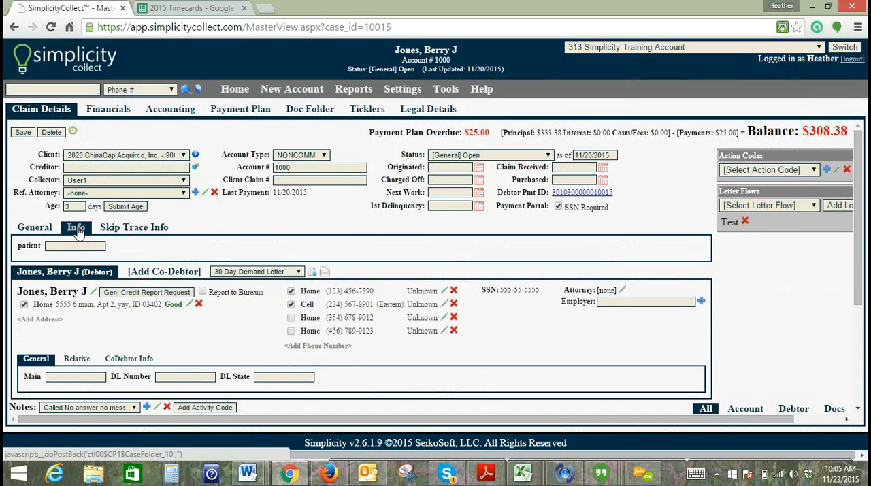
mouse_move(43, 234)
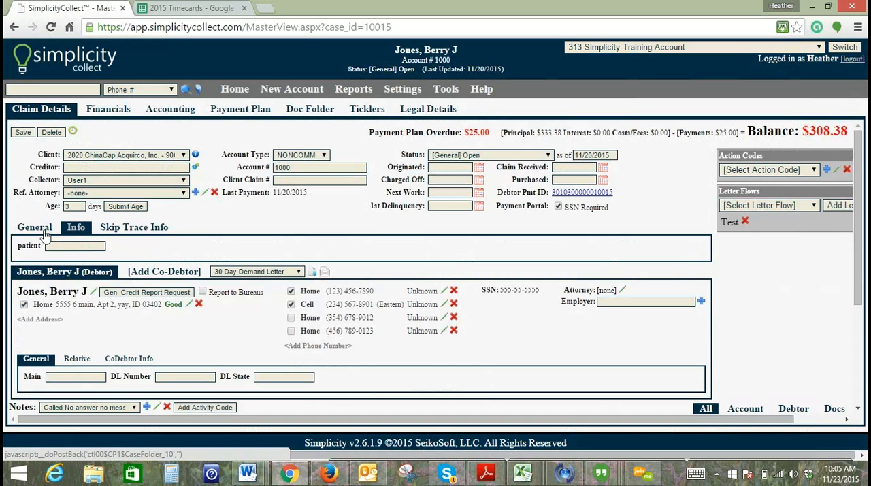
click(33, 226)
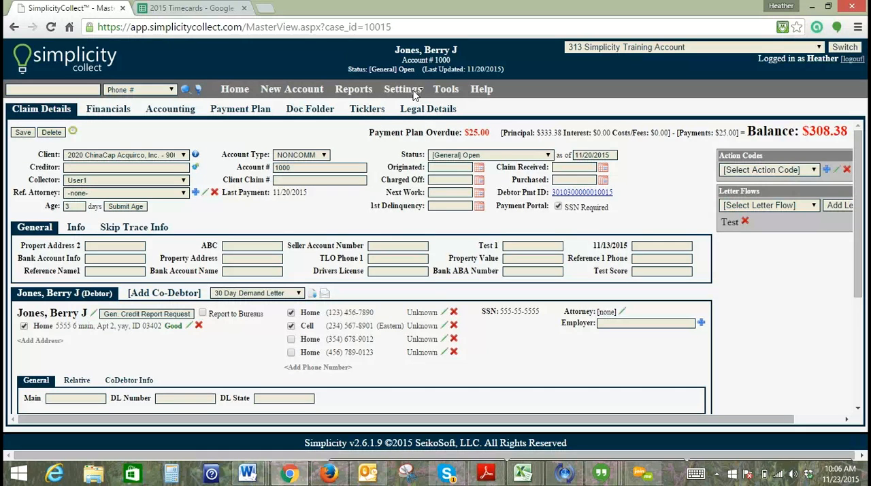
- Reach Custom Fields Admin via Settings and scroll to the Edit Custom Fields Layout link
click(403, 88)
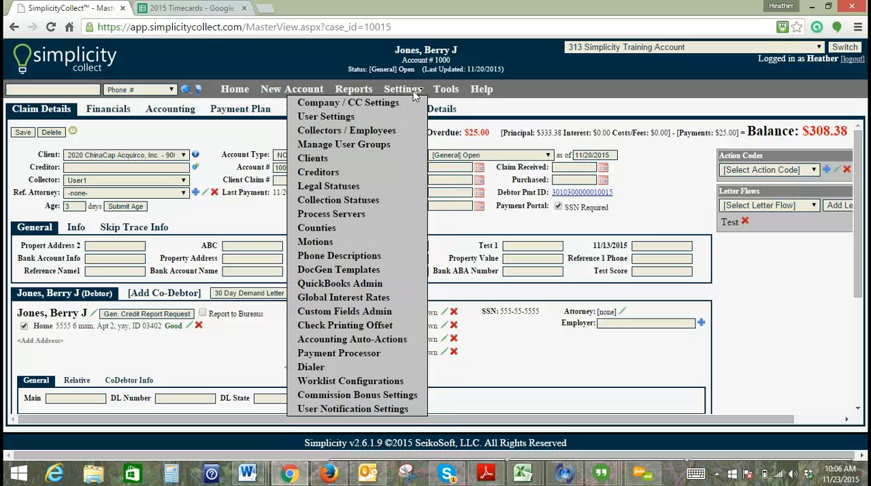
mouse_move(345, 310)
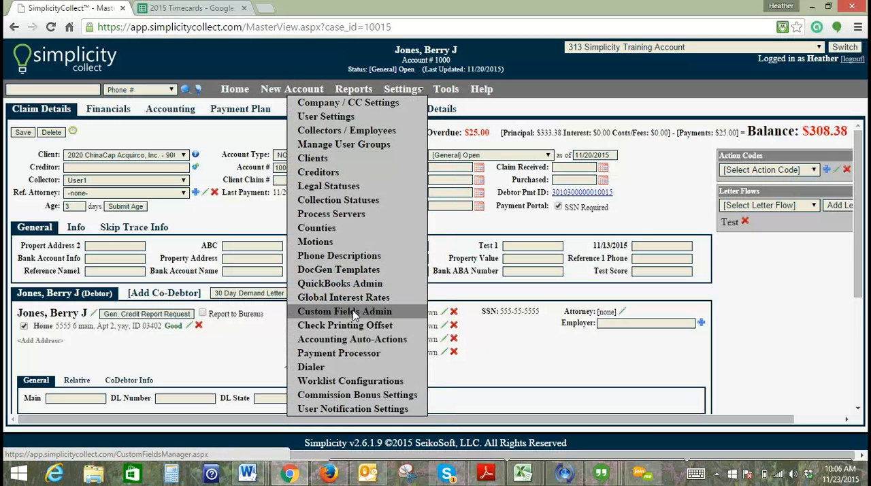
click(346, 311)
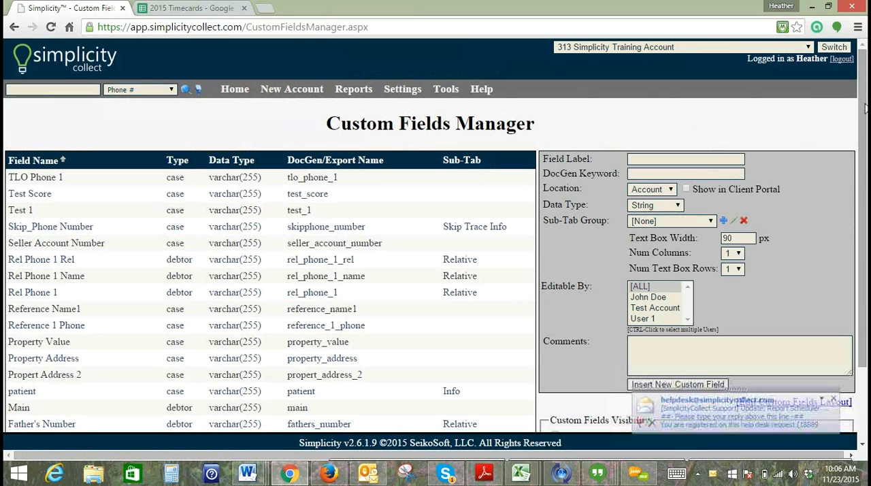
scroll(down, 3)
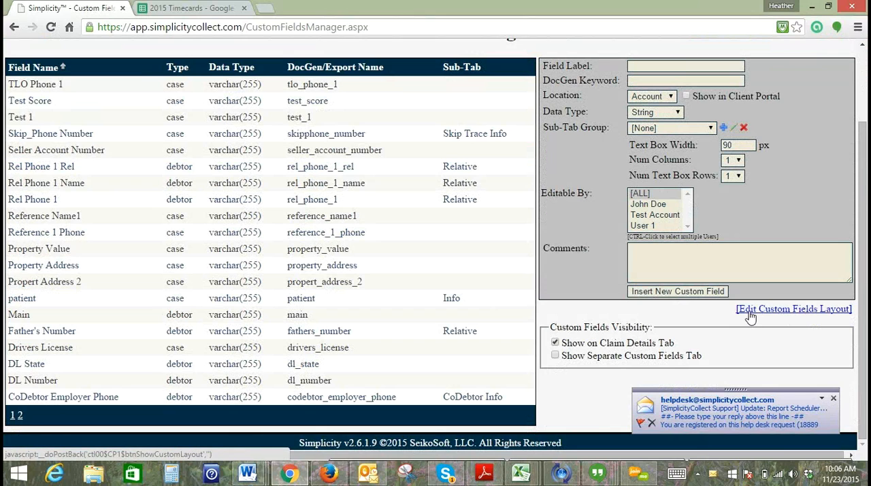
mouse_move(776, 318)
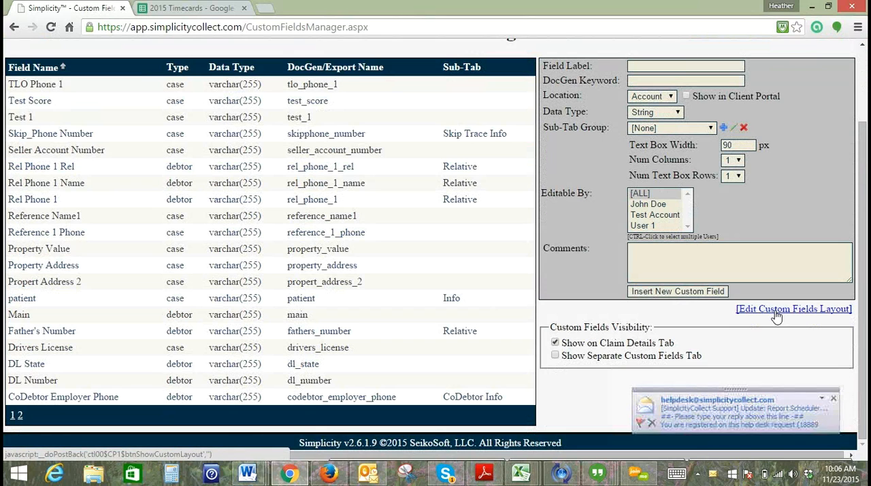
- In the field layout editor, move Propert Address 2 above Skip_Phone Number to the top
click(792, 307)
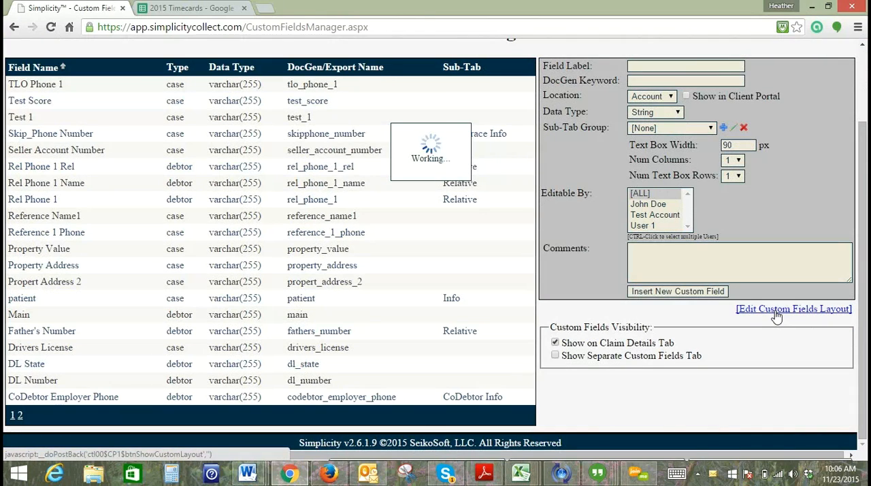
click(793, 307)
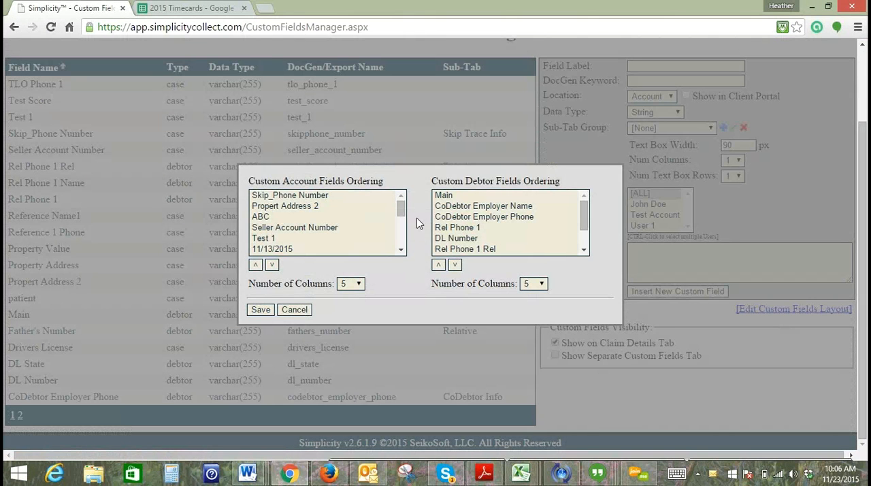
mouse_move(278, 192)
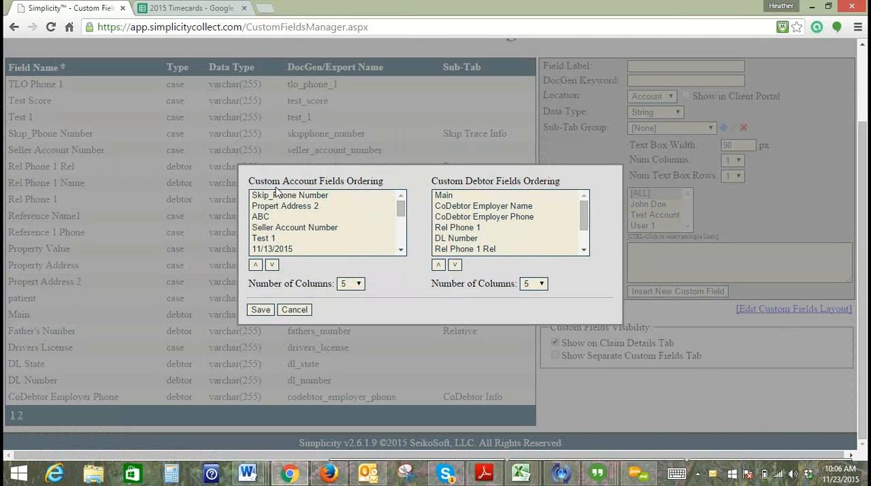
mouse_move(297, 193)
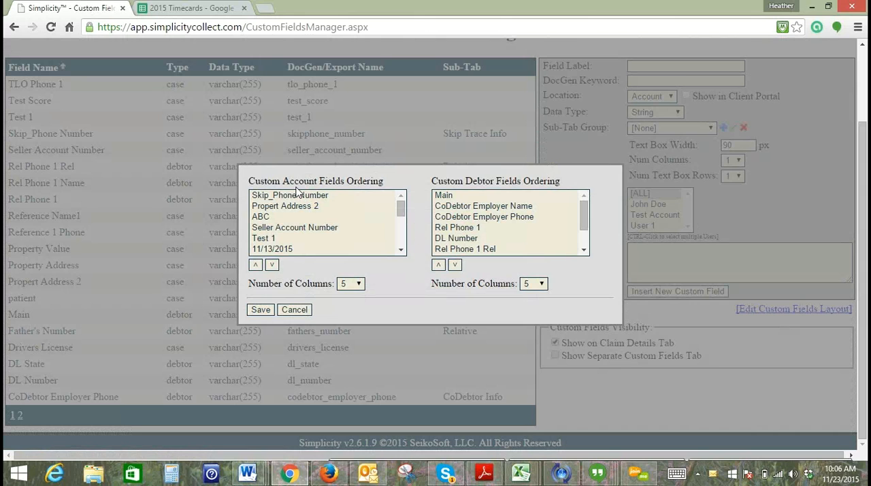
mouse_move(284, 237)
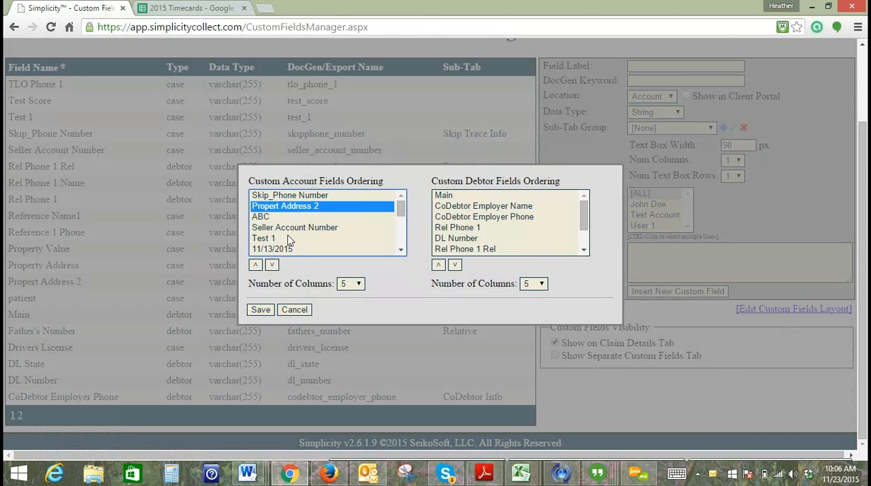
click(255, 264)
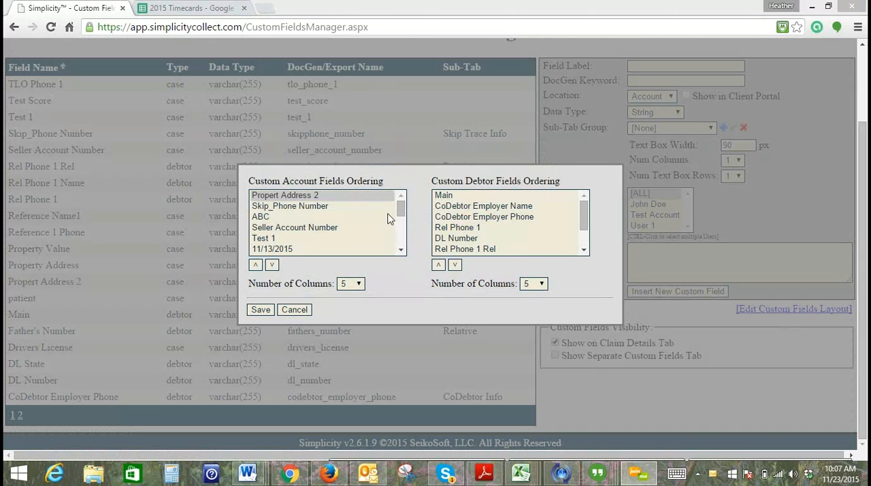
mouse_move(366, 245)
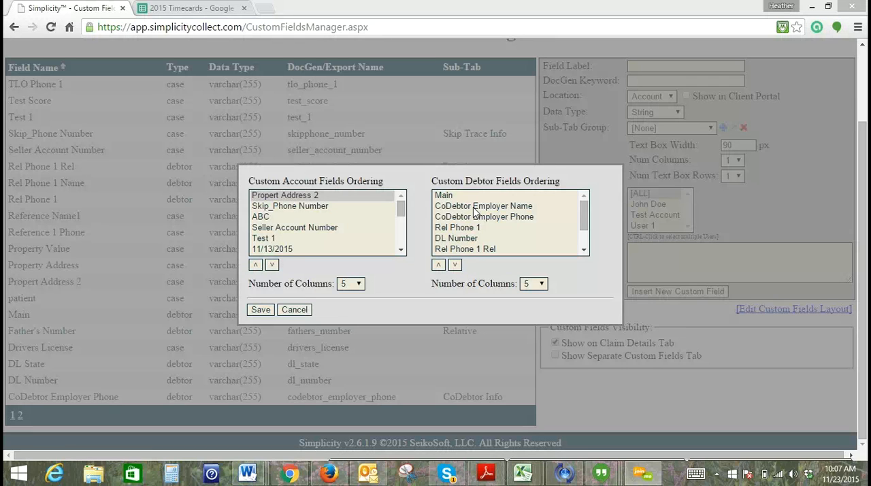
mouse_move(341, 219)
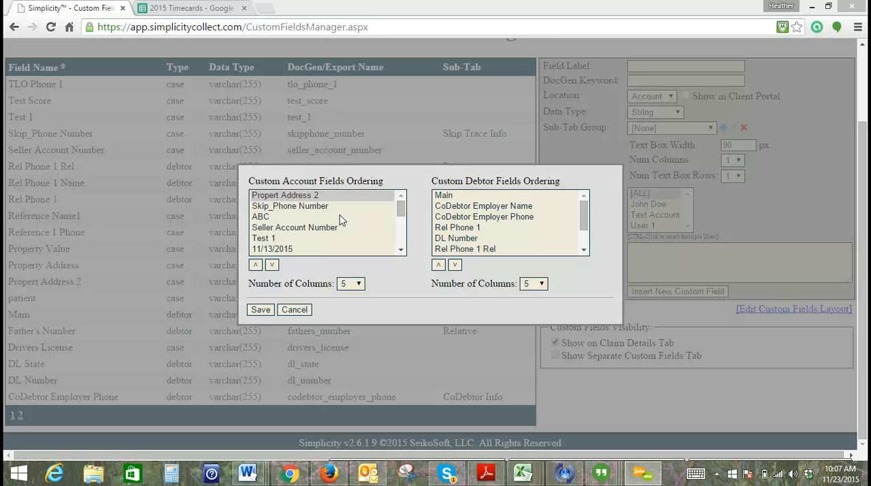
mouse_move(380, 249)
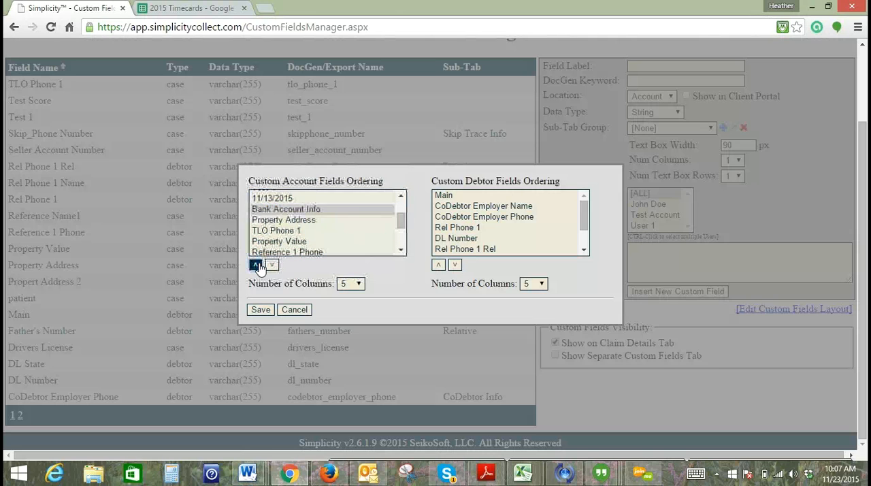
- Move Bank Account Info to the top, then Bank Account Name above it as first field
click(256, 264)
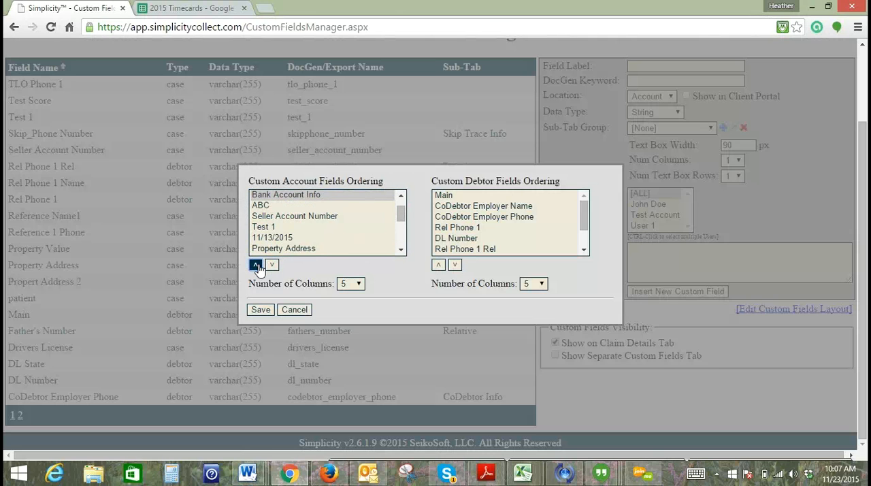
click(256, 264)
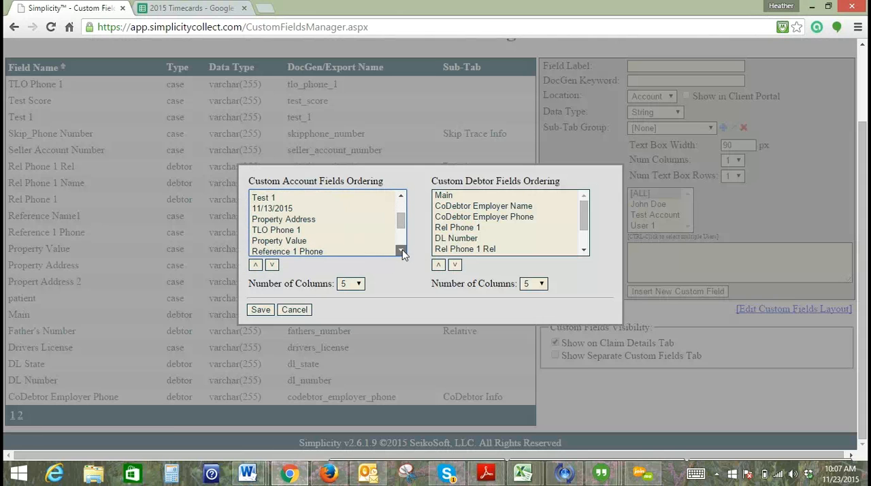
click(400, 252)
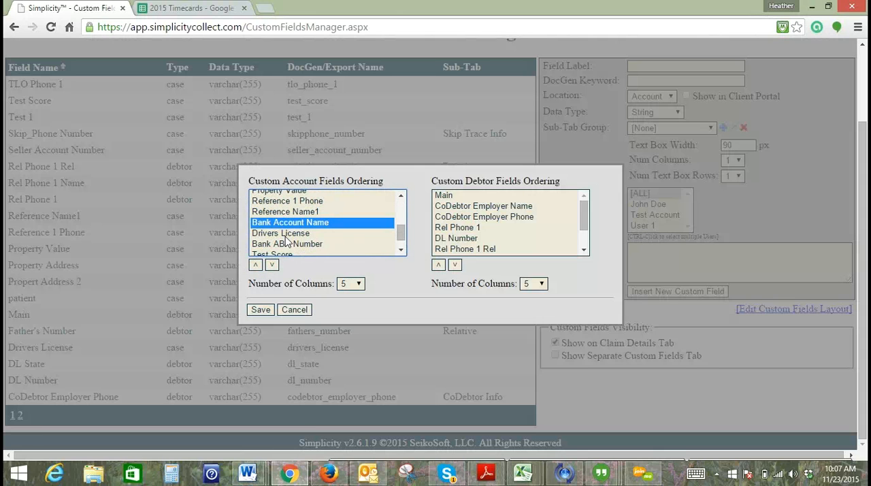
click(256, 264)
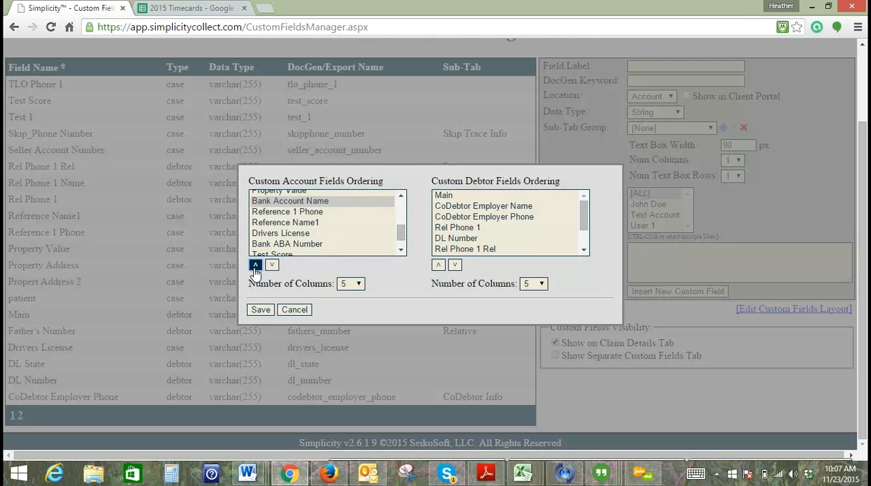
click(256, 264)
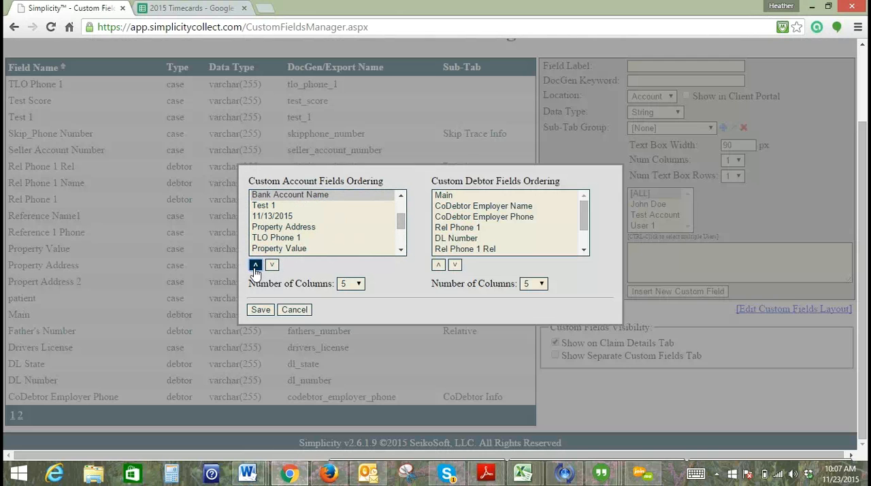
click(255, 264)
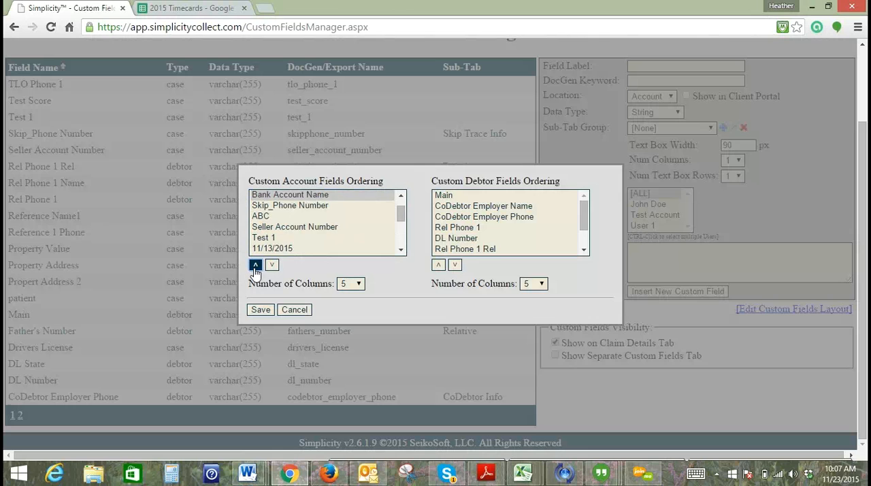
click(256, 264)
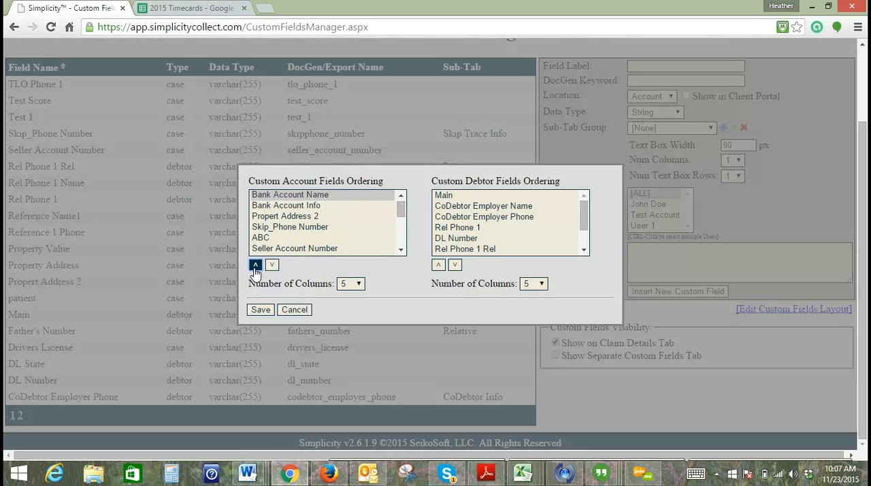
mouse_move(269, 212)
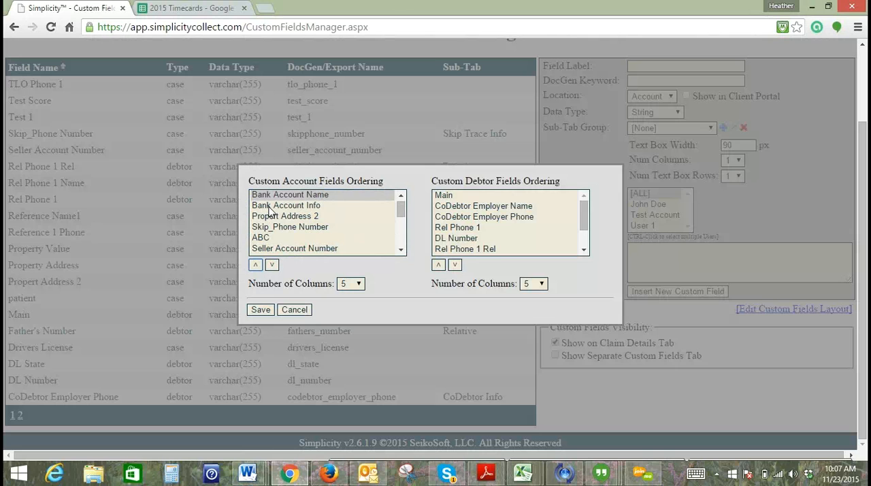
mouse_move(280, 298)
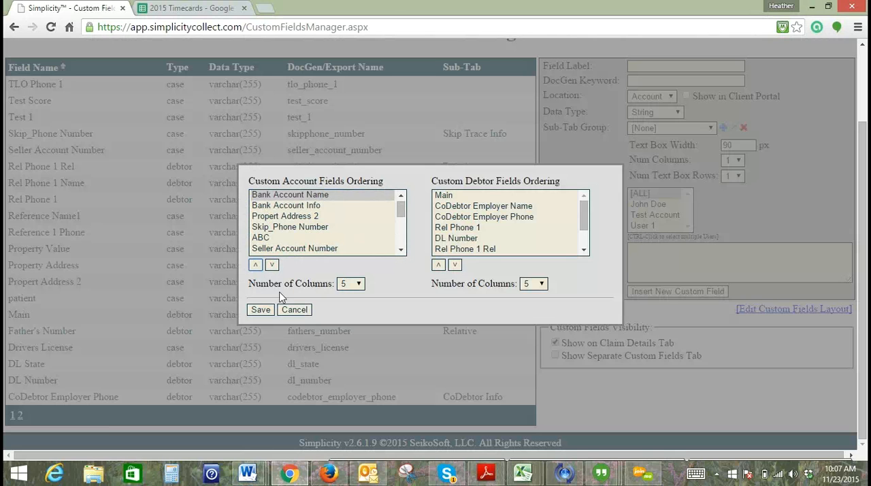
mouse_move(359, 286)
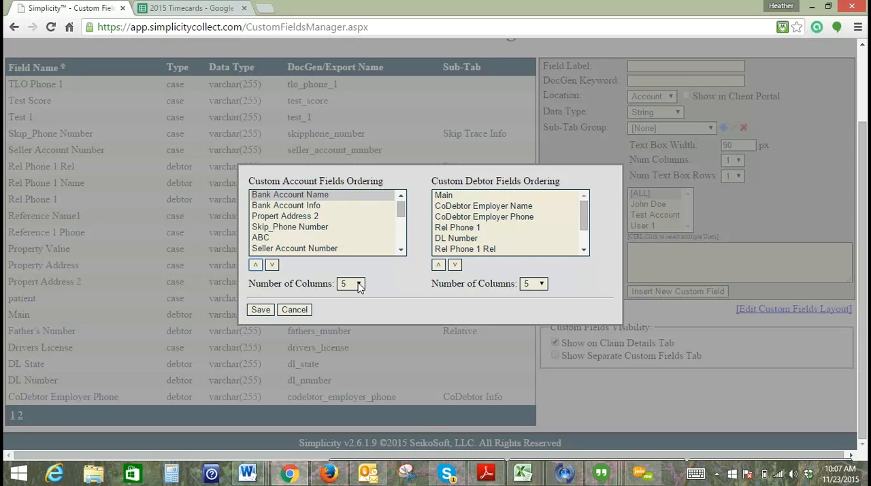
mouse_move(343, 274)
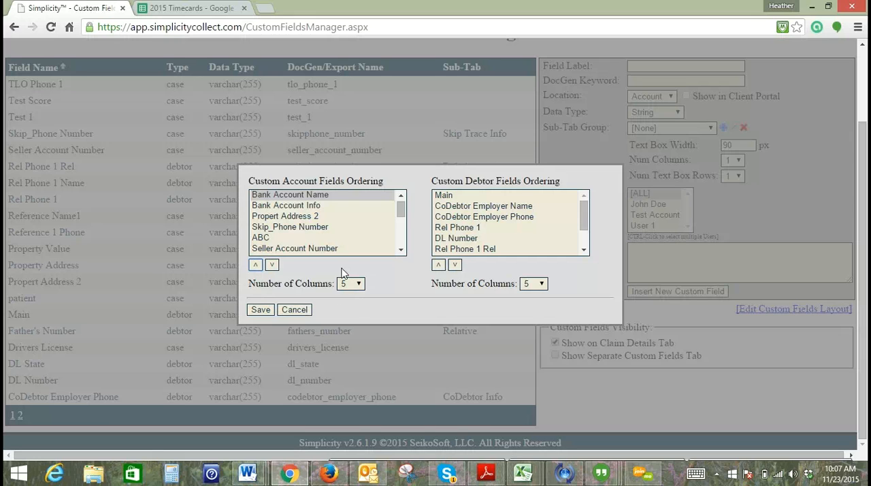
- Set account custom fields to 4 columns and save the field ordering
click(351, 283)
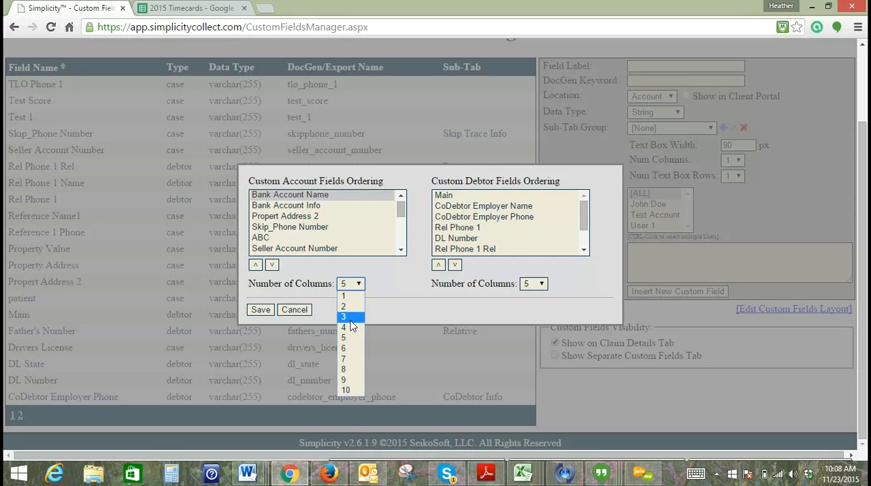
click(343, 328)
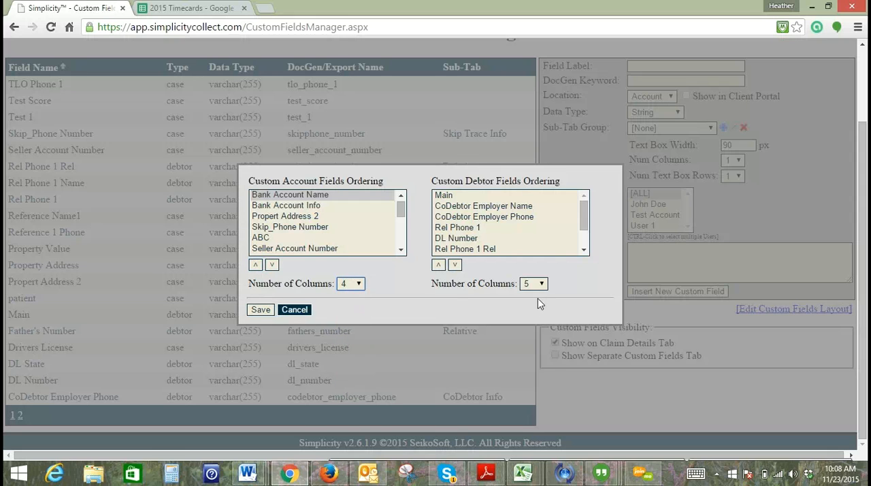
click(534, 283)
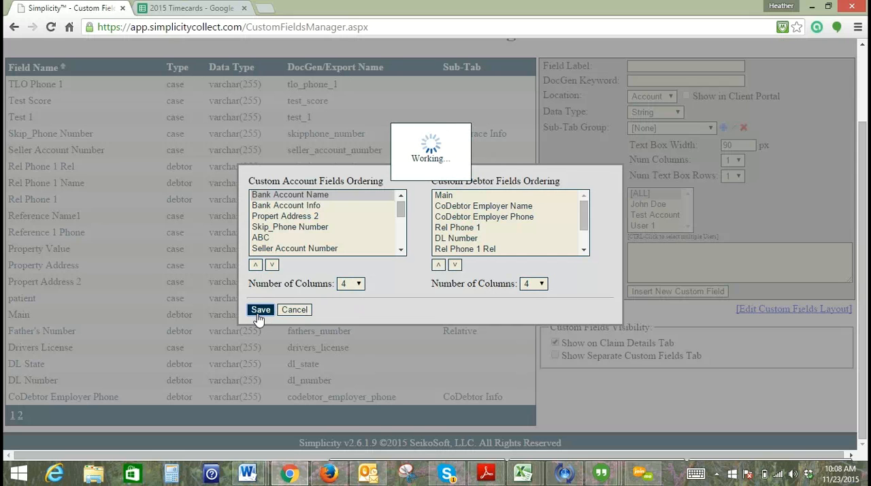
click(261, 309)
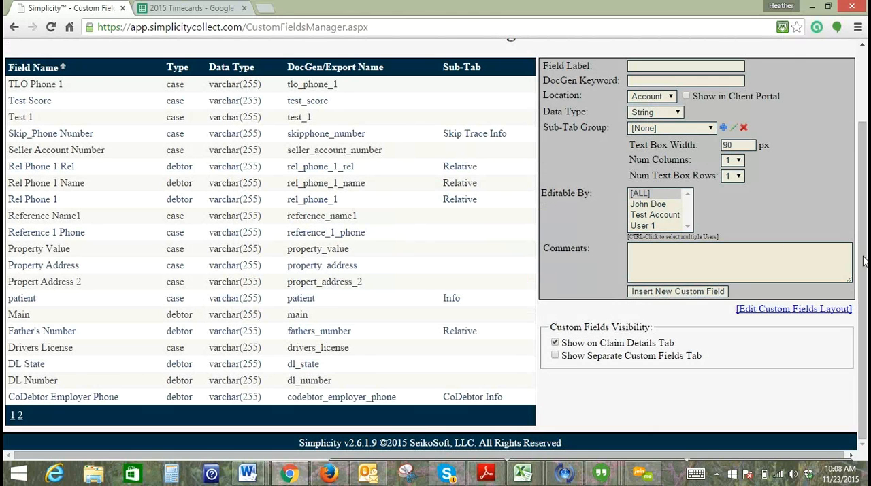
scroll(up, 3)
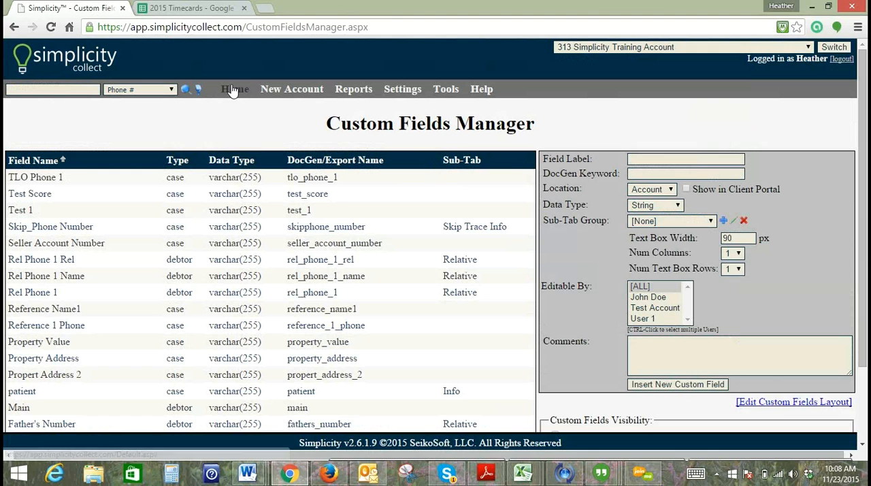
click(234, 89)
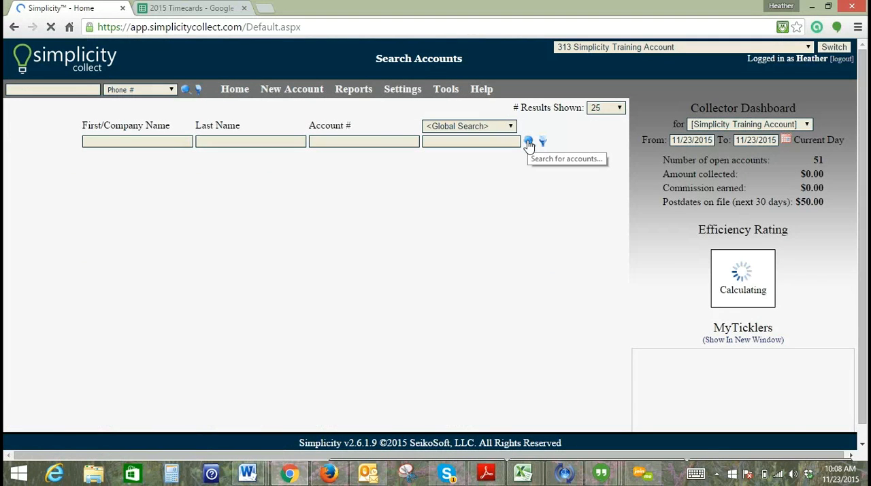
click(528, 141)
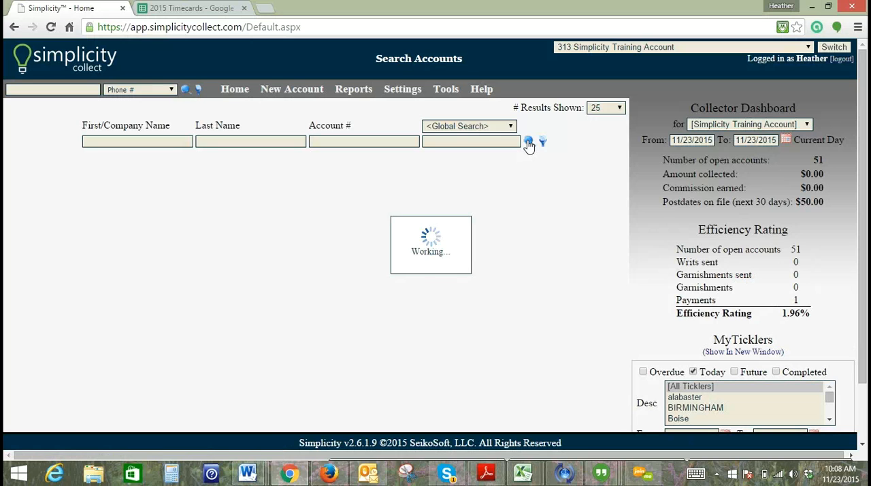
click(528, 141)
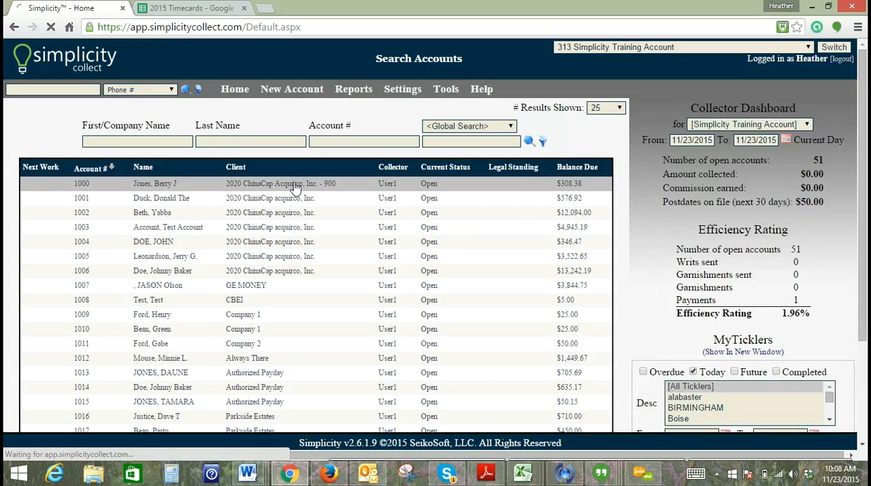
click(155, 182)
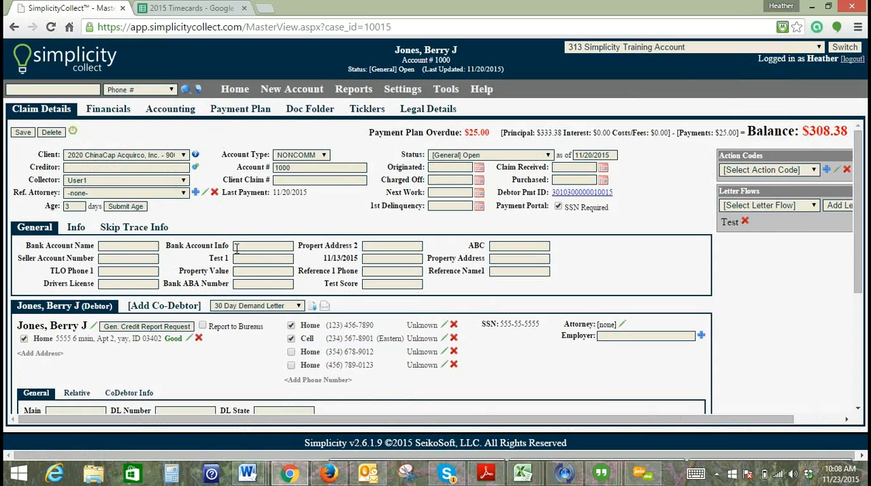
mouse_move(520, 270)
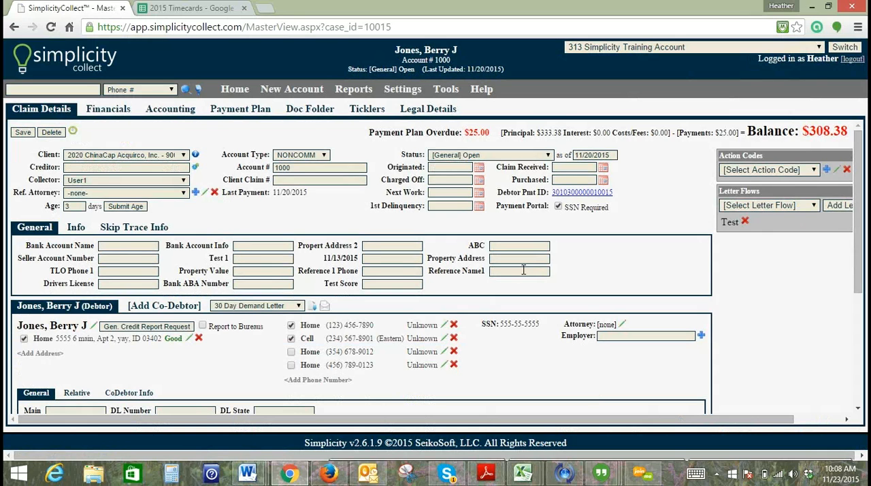
mouse_move(625, 253)
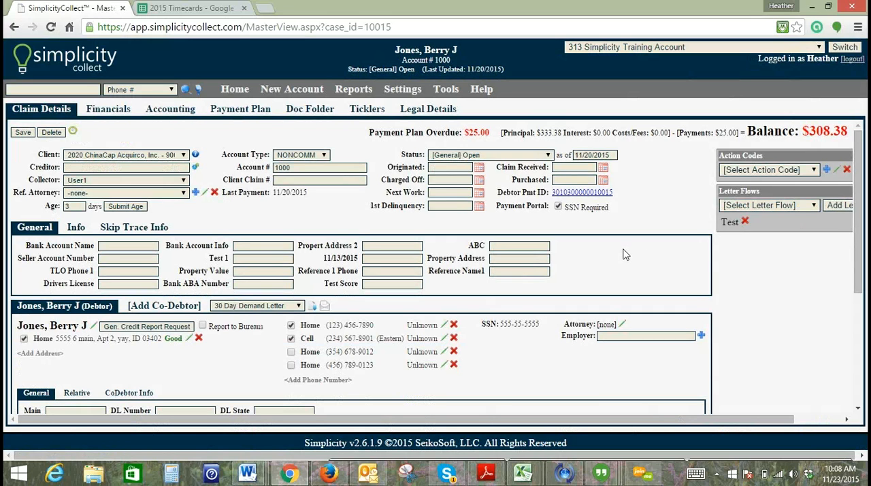